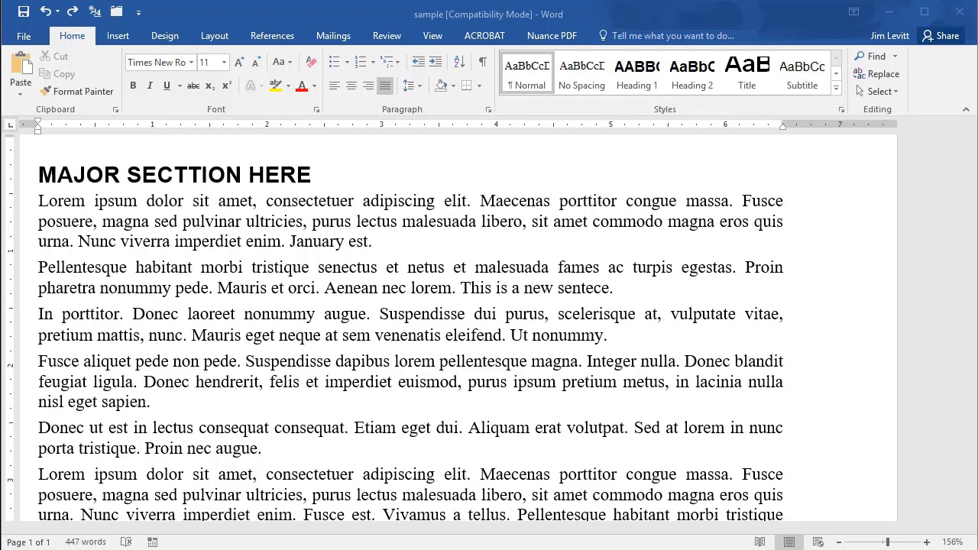
pyautogui.moveTo(339, 309)
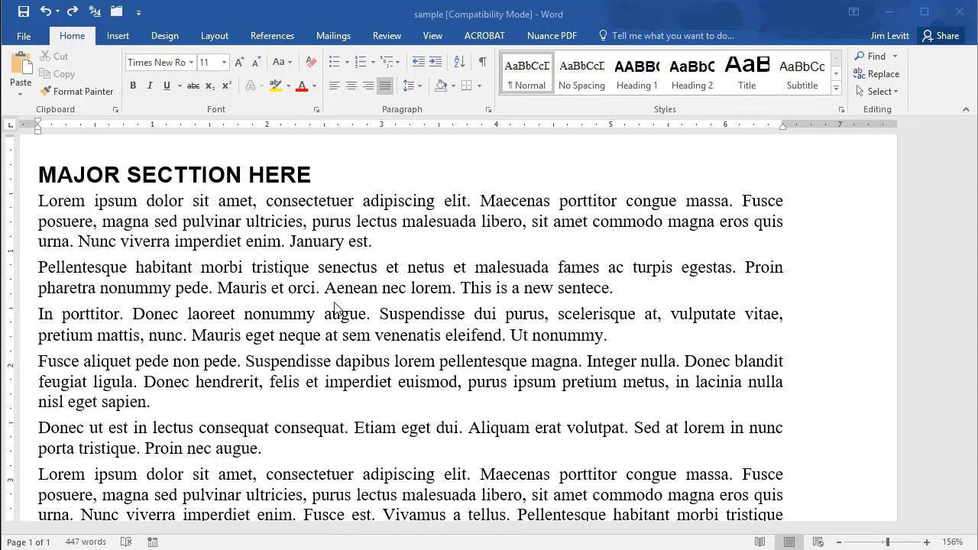
pyautogui.moveTo(425, 303)
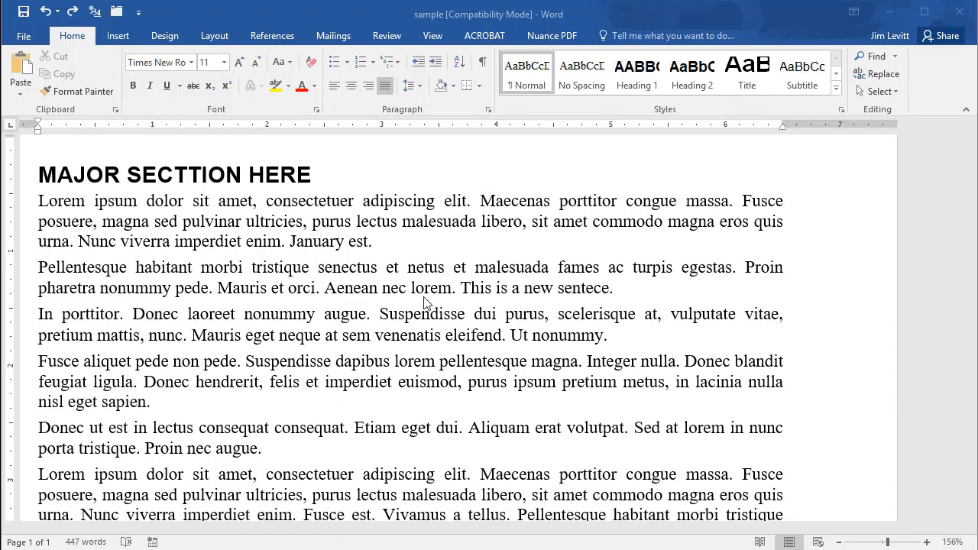
pyautogui.moveTo(420, 305)
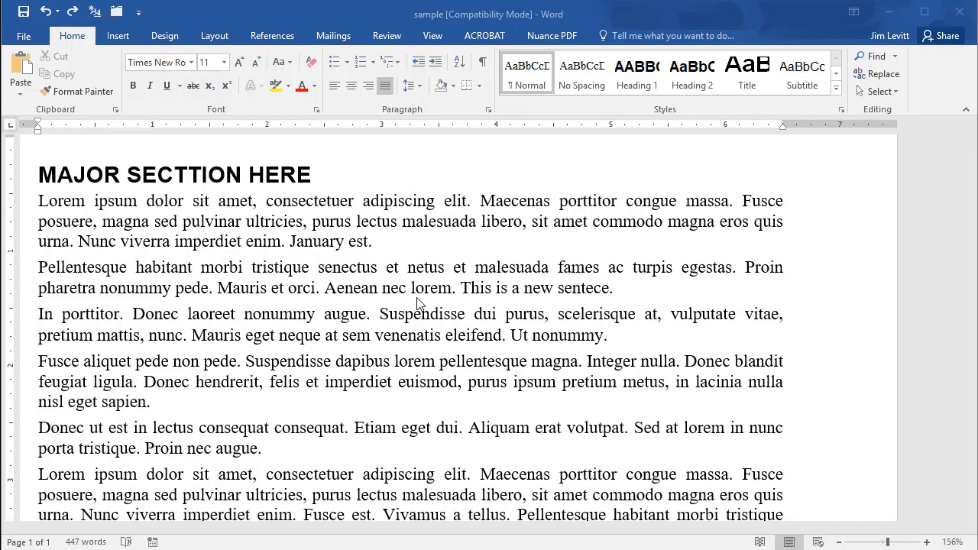
pyautogui.moveTo(402, 296)
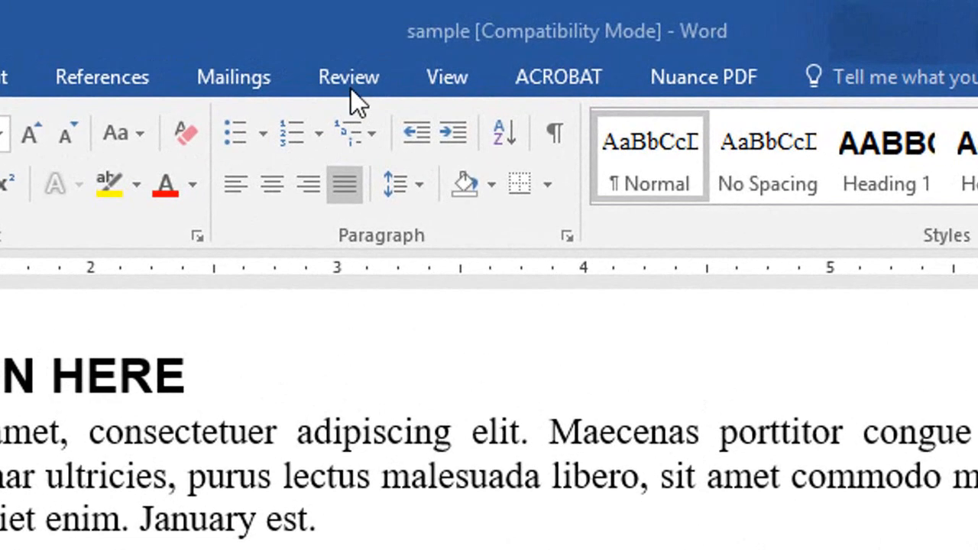
pyautogui.moveTo(352, 84)
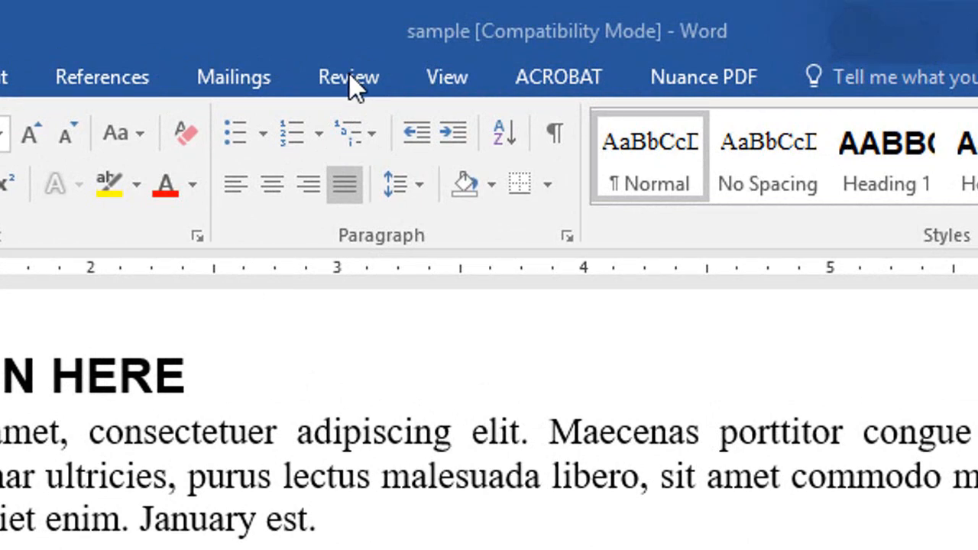
# Step: Show the Review tab's Display for Review markup options, leaving Simple Markup selected
pyautogui.click(348, 77)
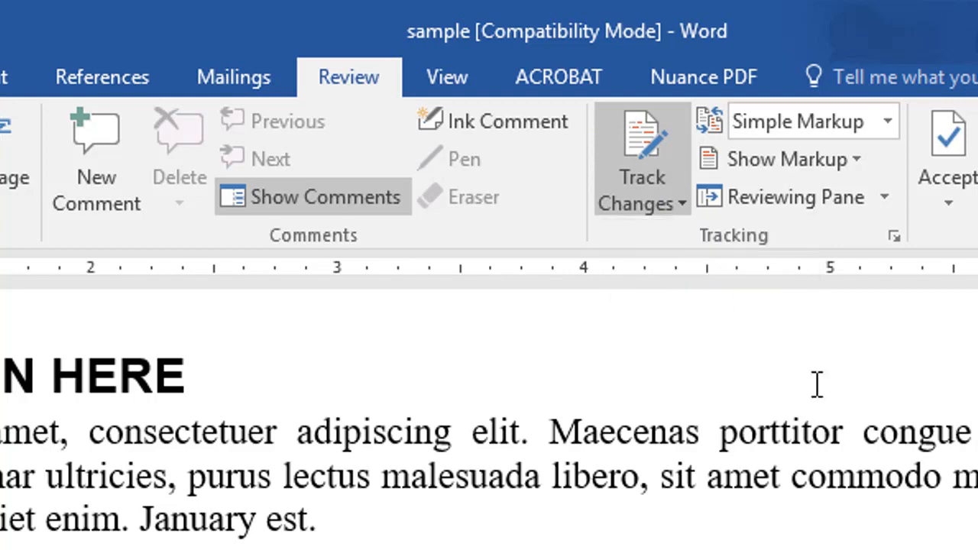
pyautogui.moveTo(747, 359)
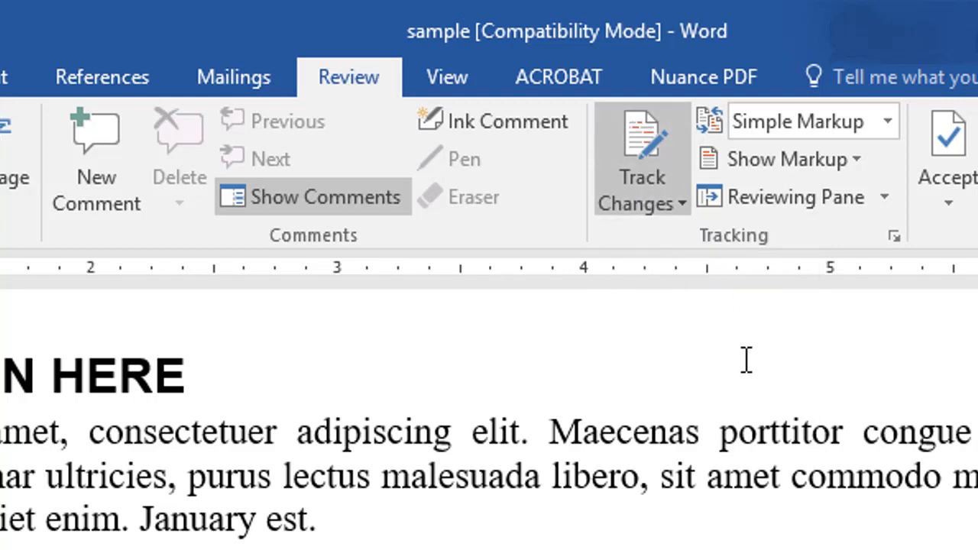
pyautogui.moveTo(557, 397)
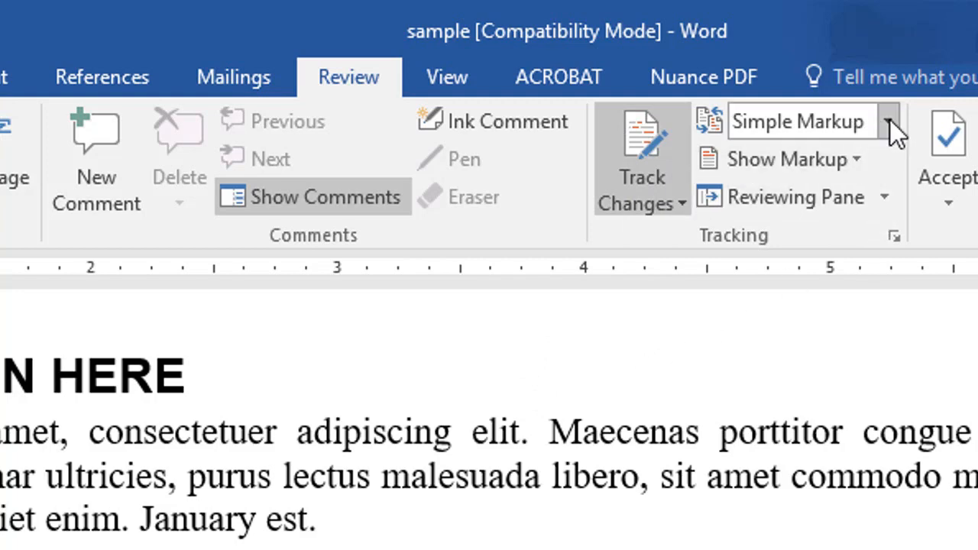
pyautogui.moveTo(886, 123)
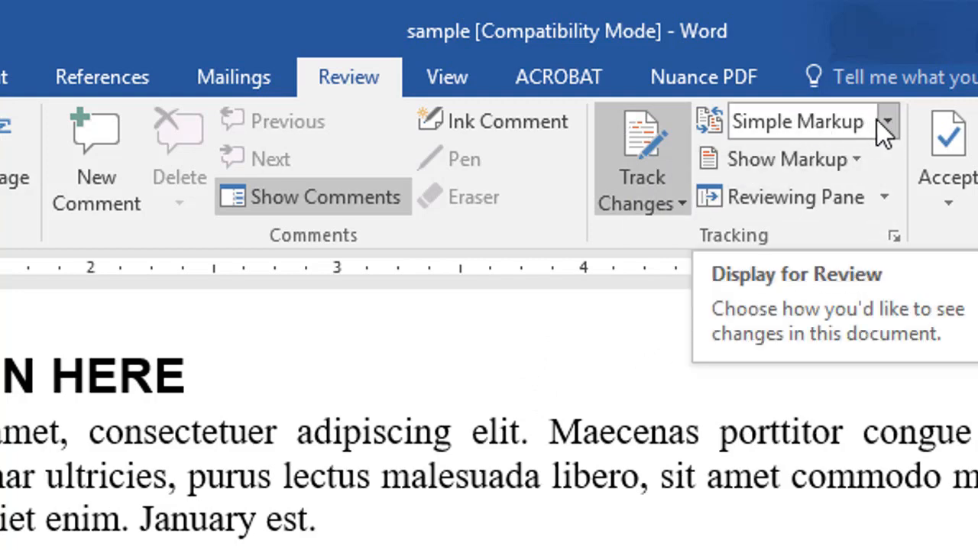
pyautogui.click(887, 121)
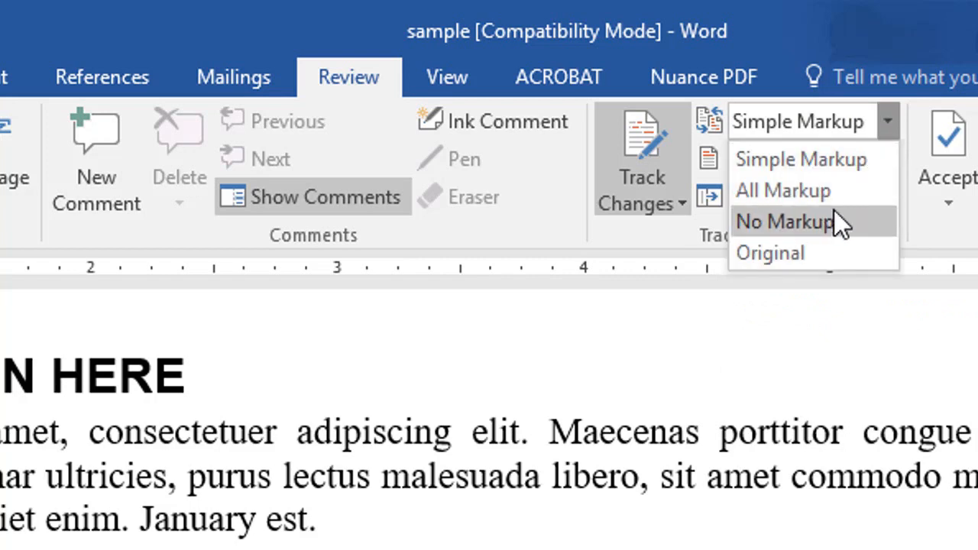
pyautogui.moveTo(829, 267)
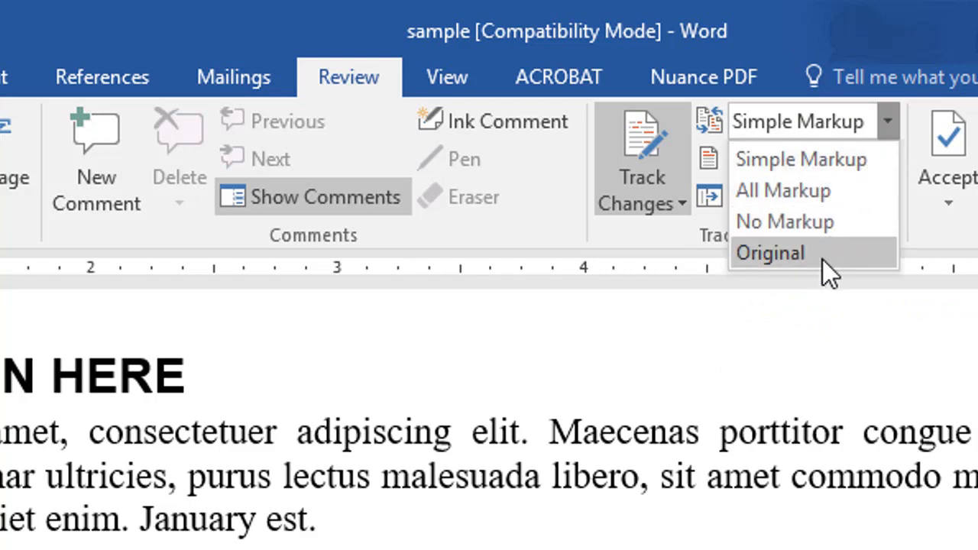
pyautogui.moveTo(802, 263)
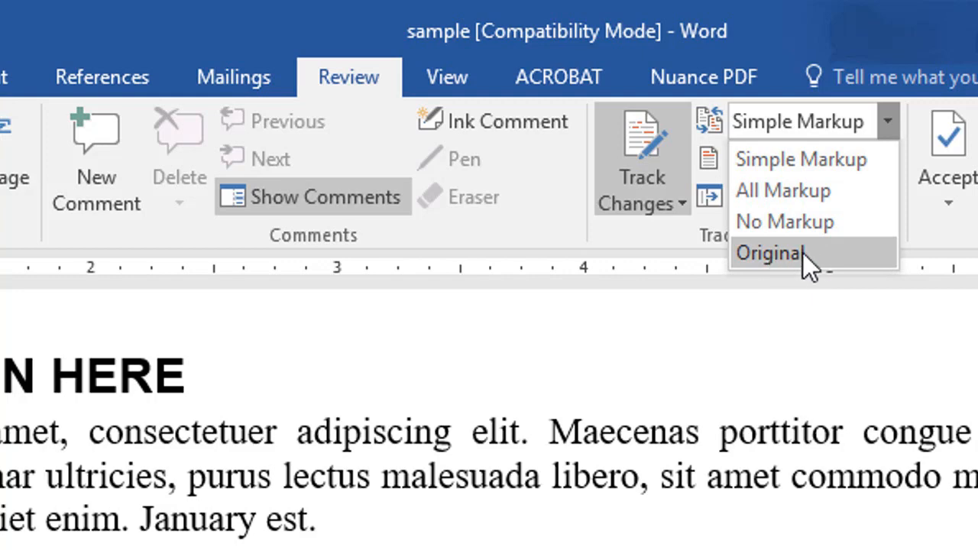
pyautogui.moveTo(817, 160)
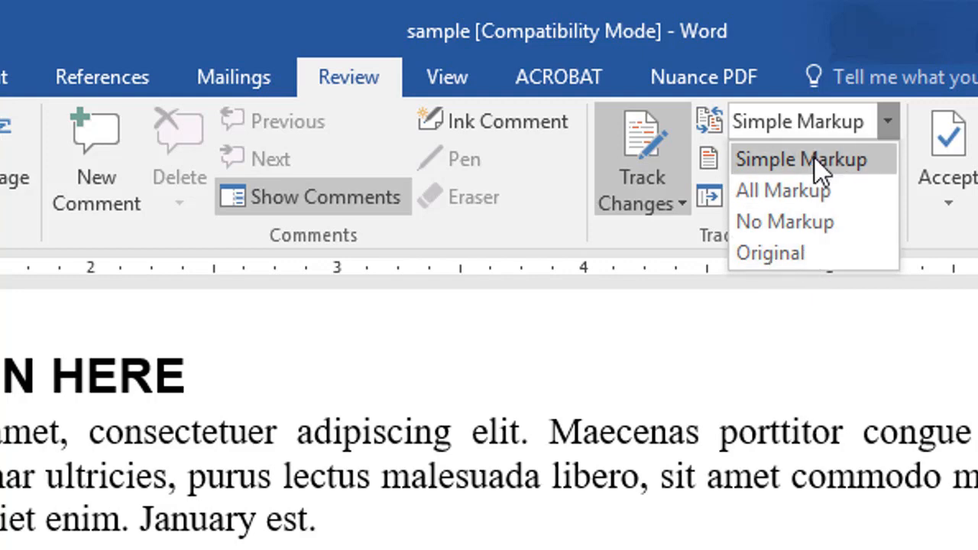
pyautogui.moveTo(775, 159)
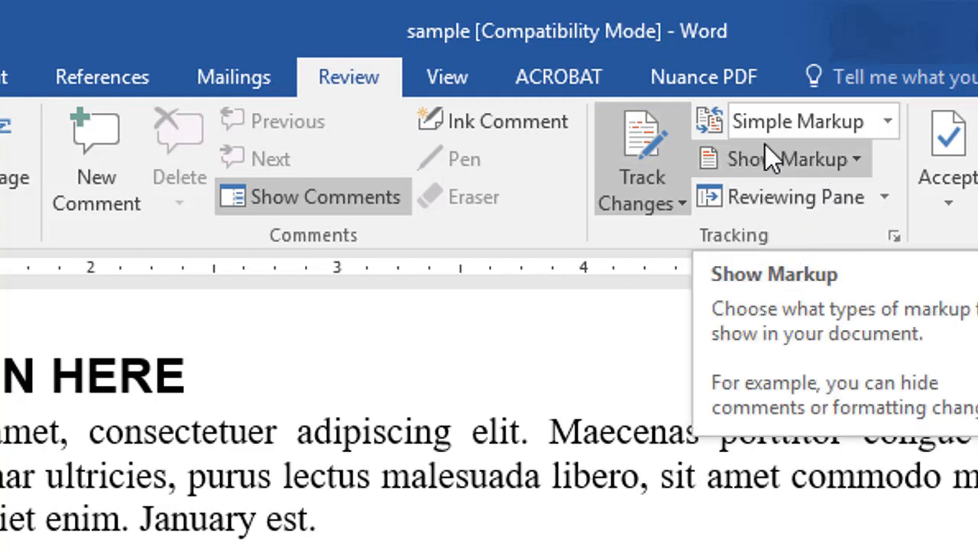
pyautogui.moveTo(669, 290)
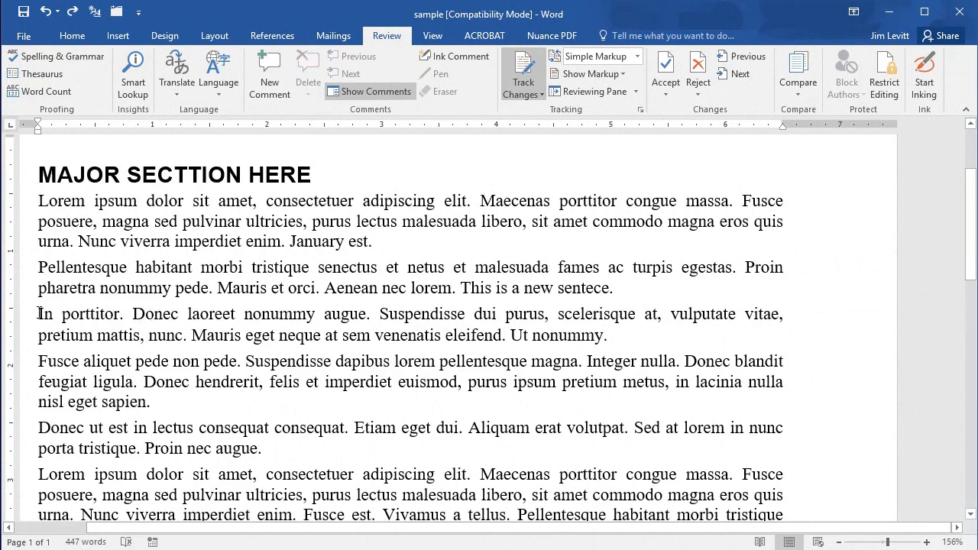
# Step: Delete 'In porttitor. Donec laoreet nonummy augue.' and change 'Donec' to 'February'
pyautogui.moveTo(38, 314); pyautogui.dragTo(374, 314)
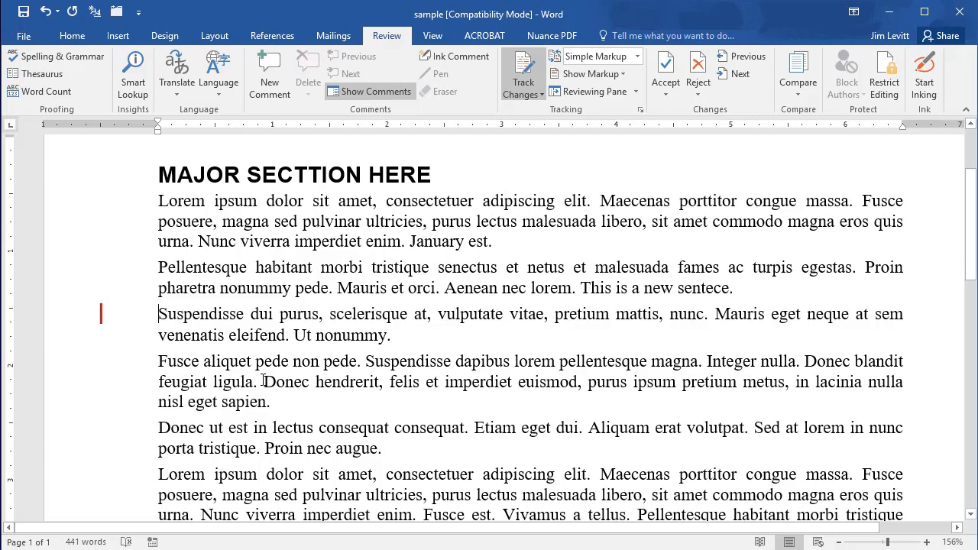
pyautogui.doubleClick(285, 382)
pyautogui.write('February')
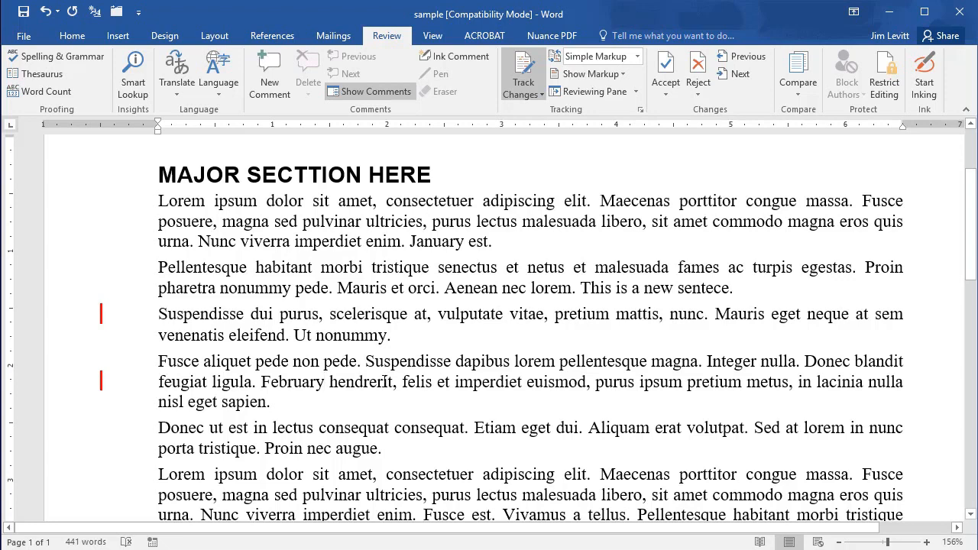
# Step: Switch Display for Review from Simple Markup to All Markup
pyautogui.click(324, 382)
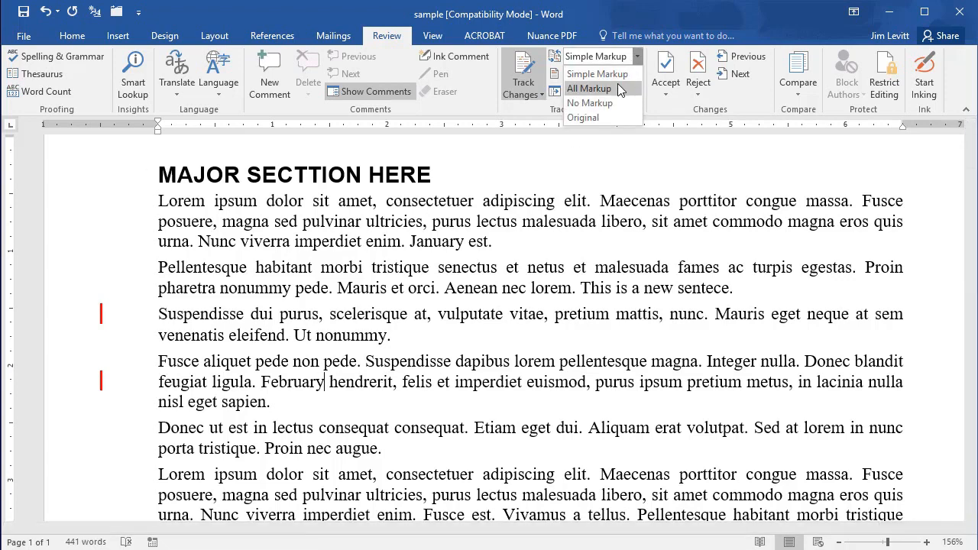
pyautogui.click(588, 89)
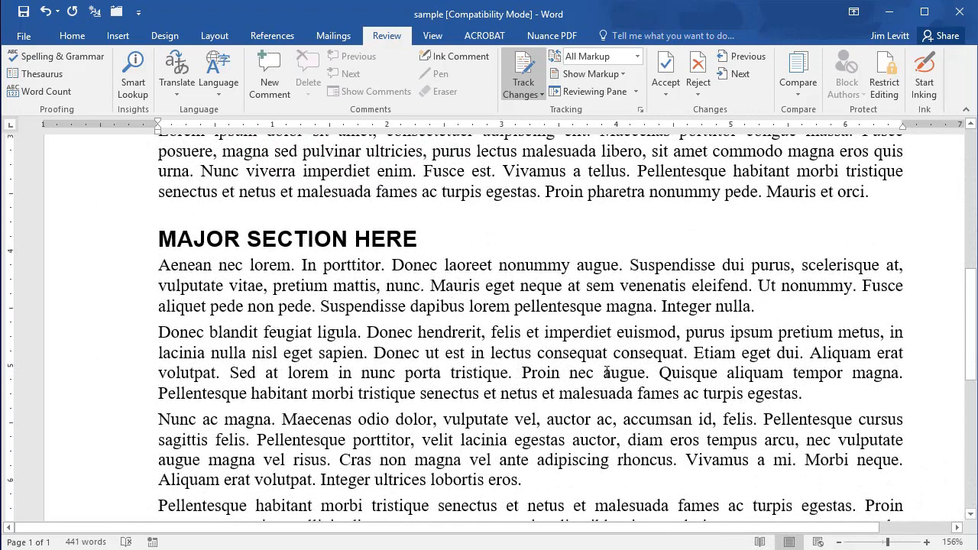
# Step: Move 'Proin nec augue.' to after 'Integer nulla.' in the paragraph above
pyautogui.moveTo(656, 373); pyautogui.dragTo(539, 393)
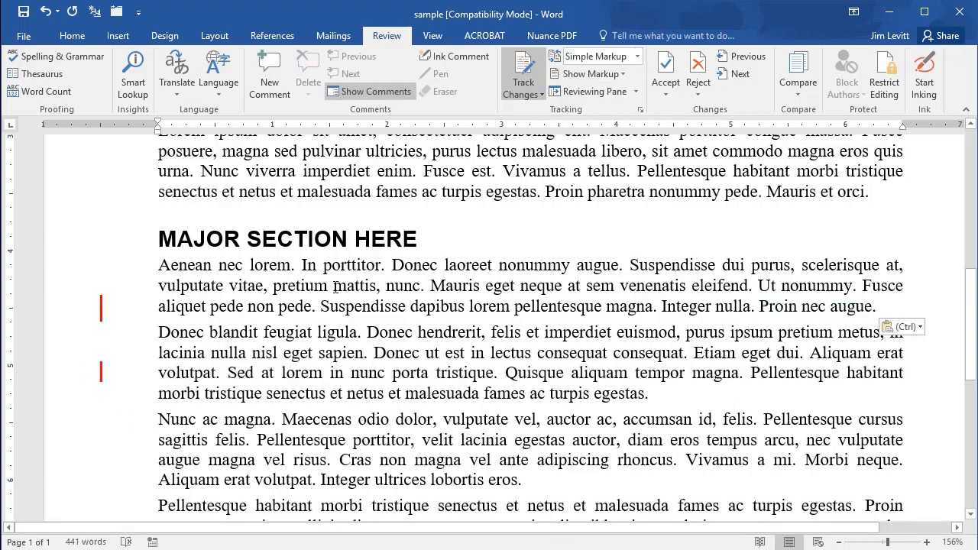
# Step: Preview the document with No Markup, then return to All Markup
pyautogui.click(638, 56)
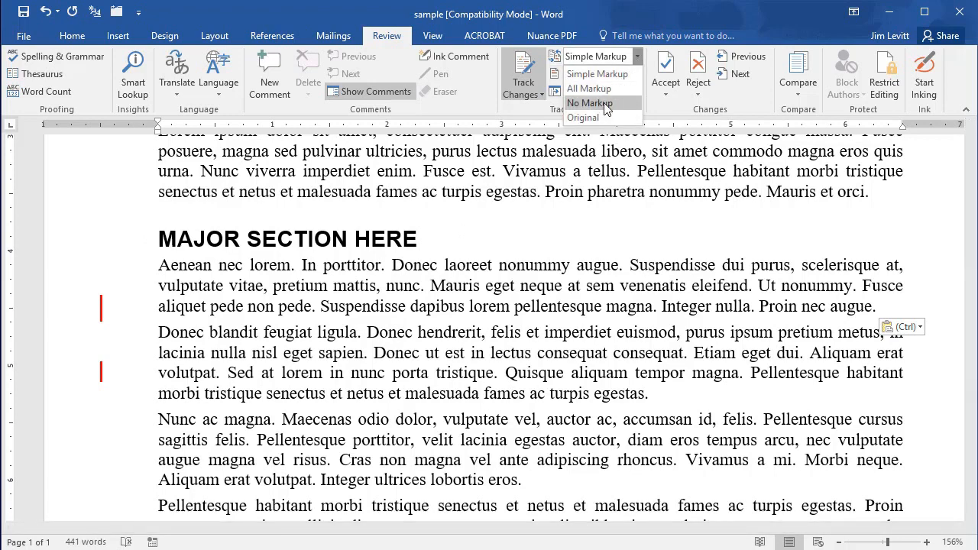
pyautogui.click(590, 103)
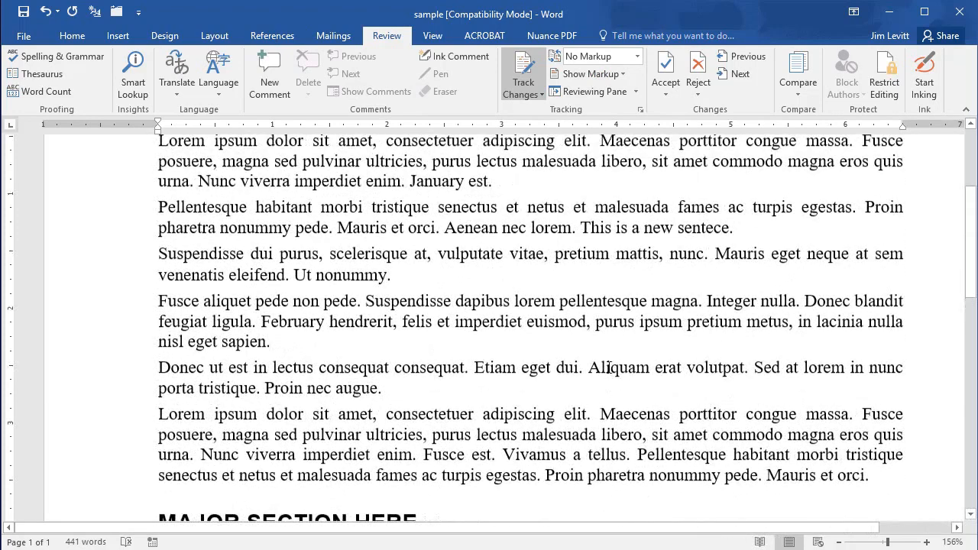
pyautogui.scroll(-3)
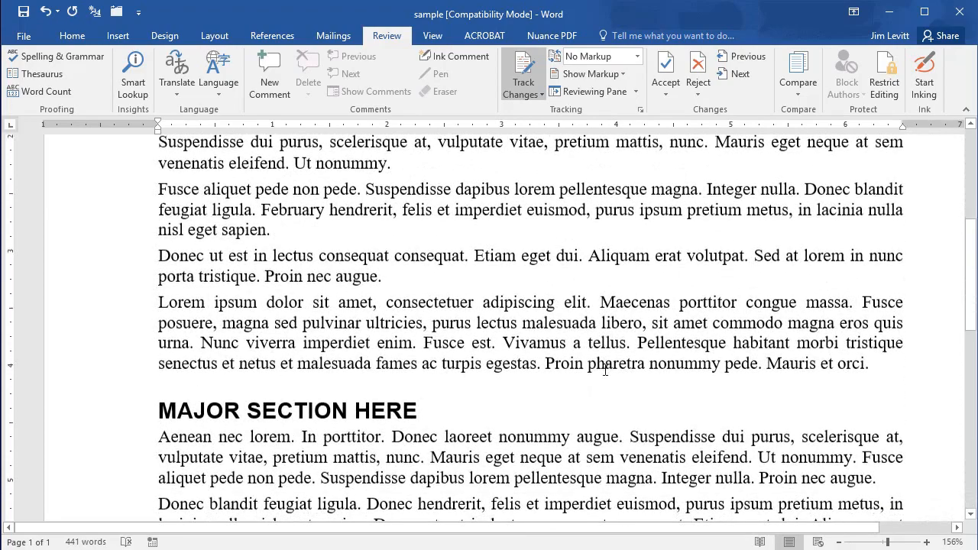
pyautogui.scroll(-3)
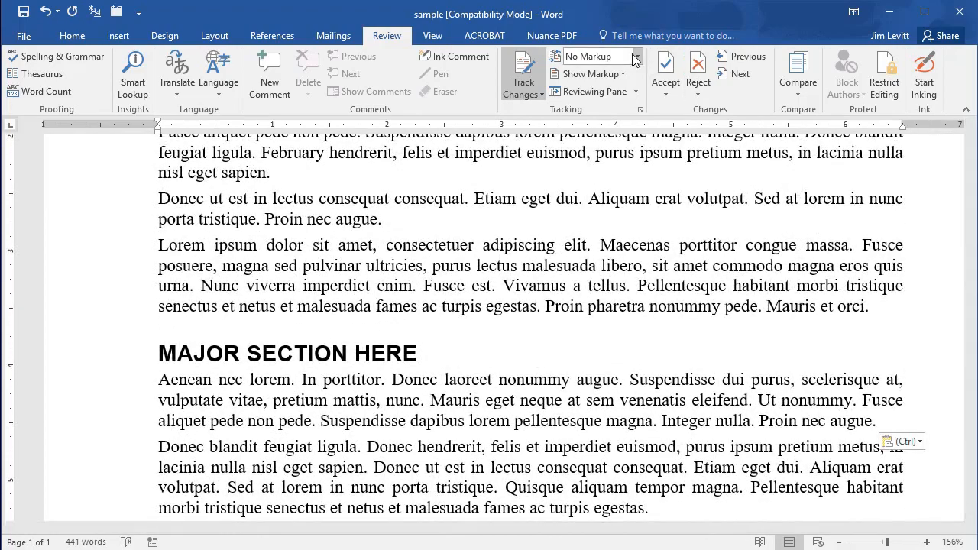
pyautogui.click(638, 56)
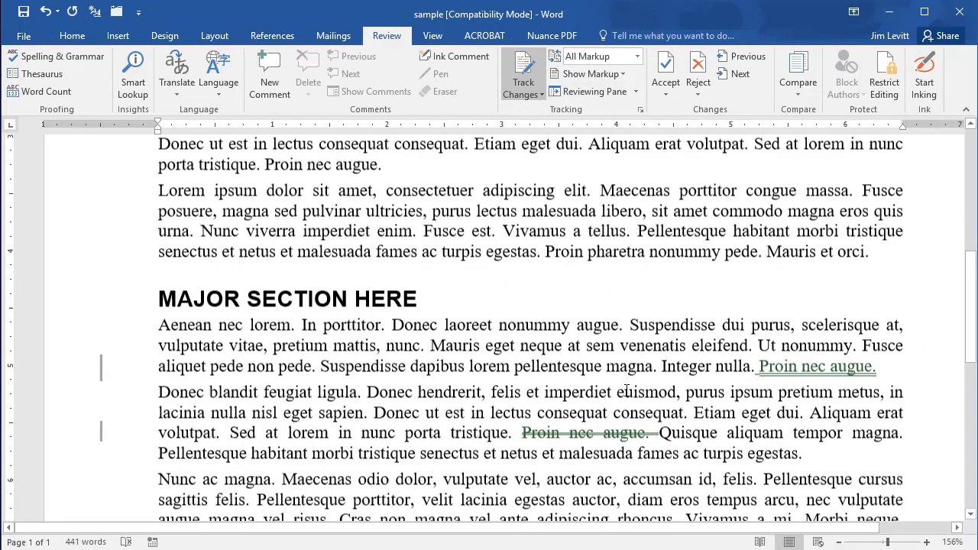
pyautogui.scroll(-3)
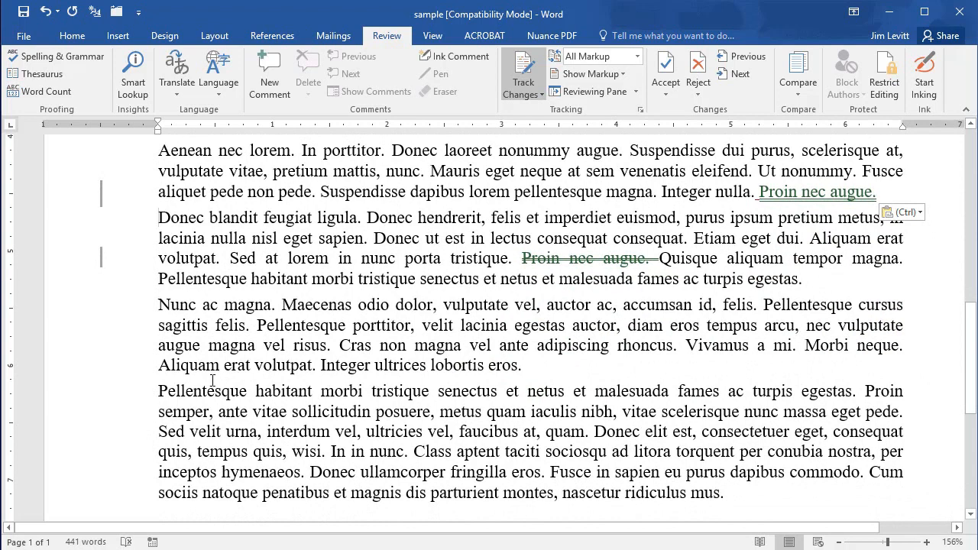
# Step: Add a 'Section 3' heading paragraph after 'lobortis eros.' with heading styling
pyautogui.click(523, 364)
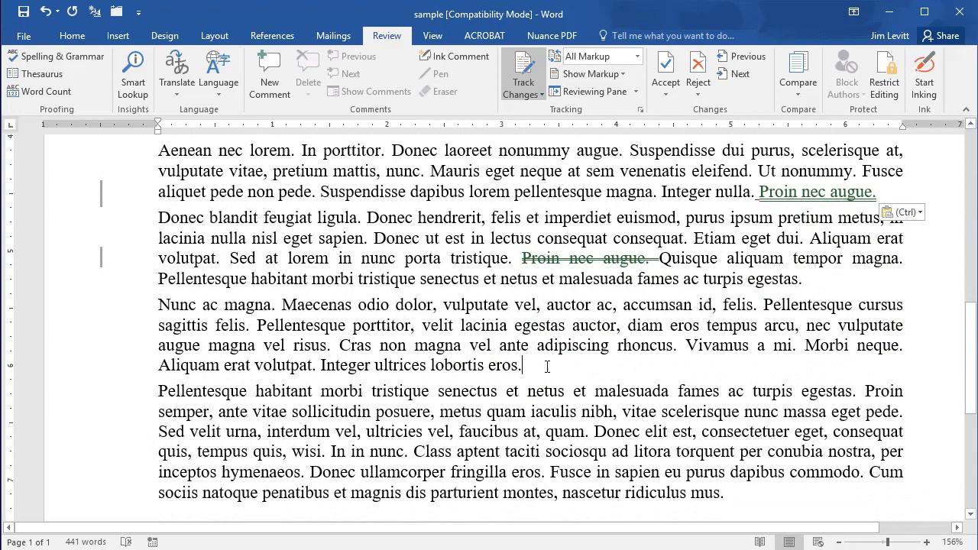
pyautogui.press('enter')
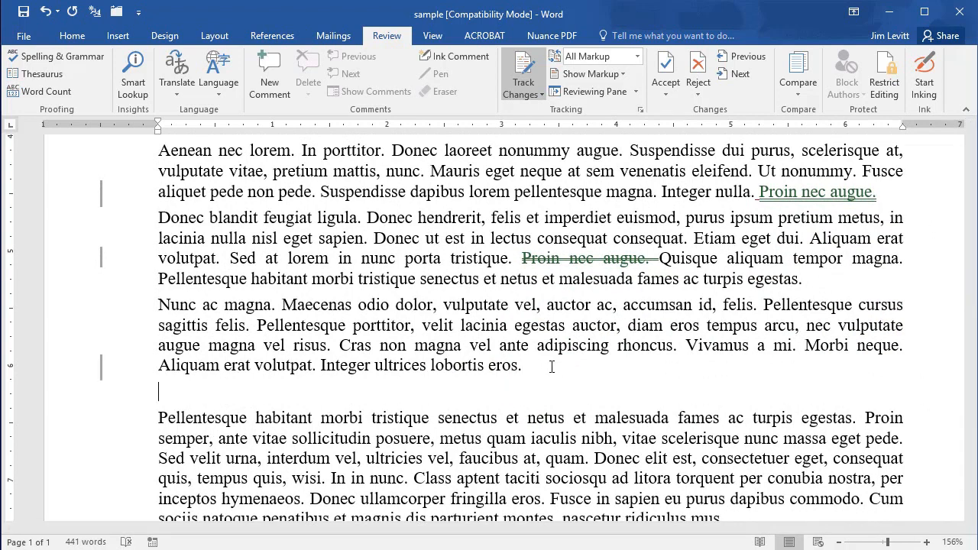
pyautogui.write('Sec')
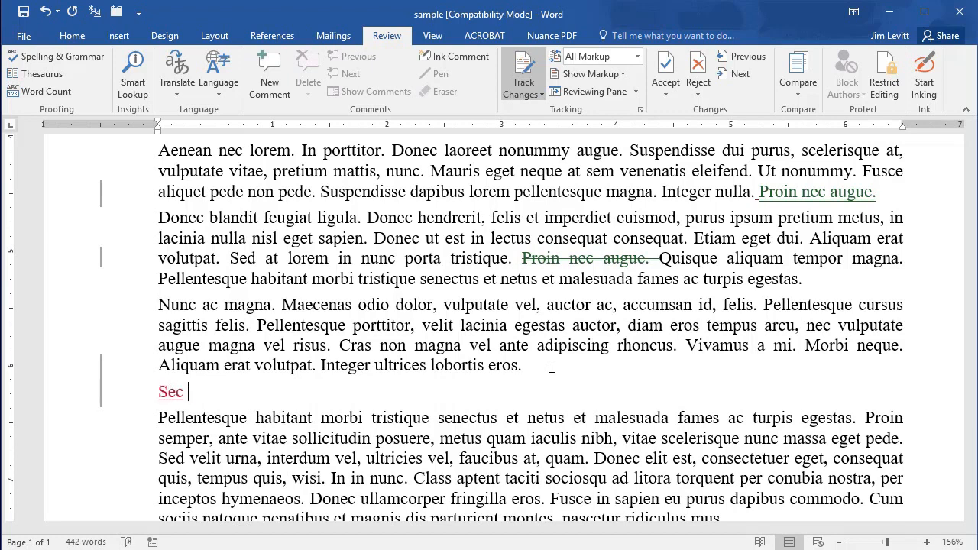
pyautogui.write('tion')
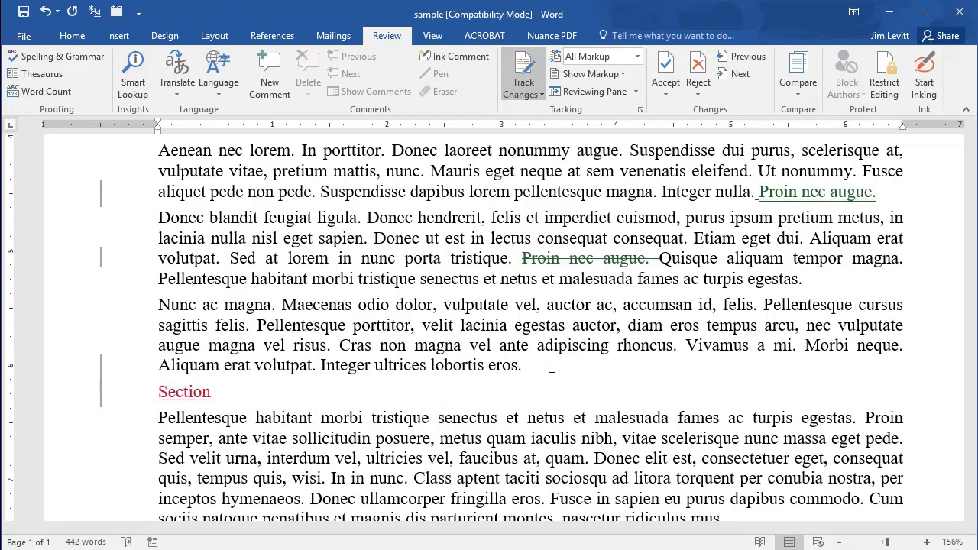
pyautogui.write('3')
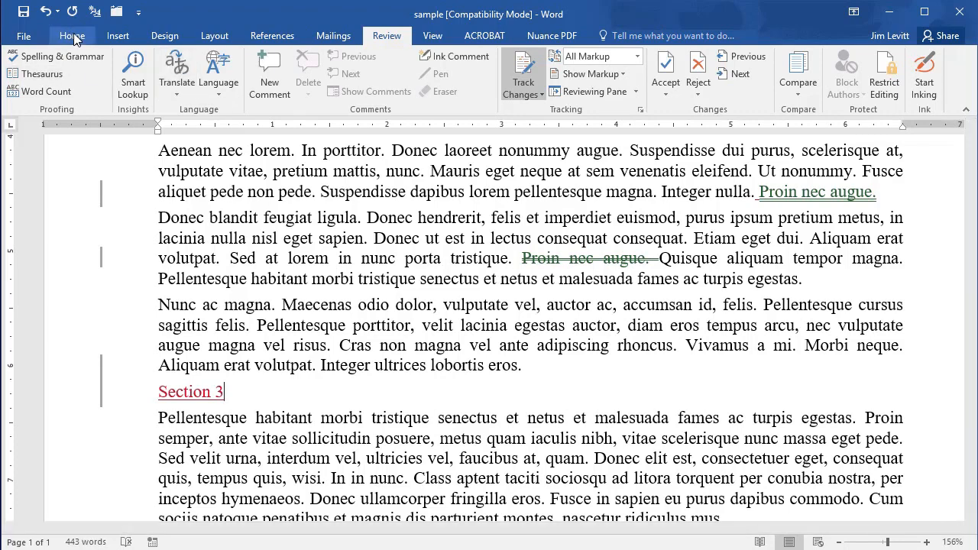
pyautogui.click(72, 35)
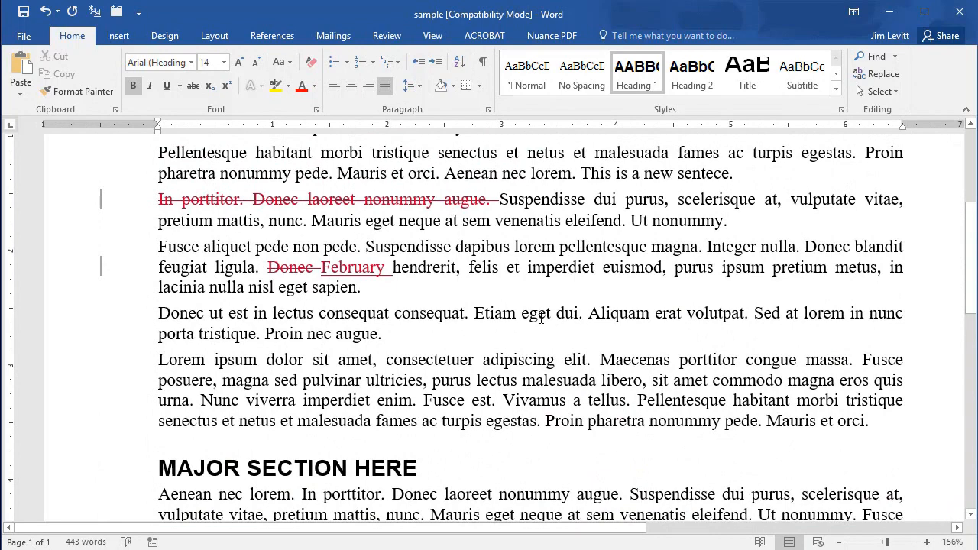
pyautogui.scroll(-3)
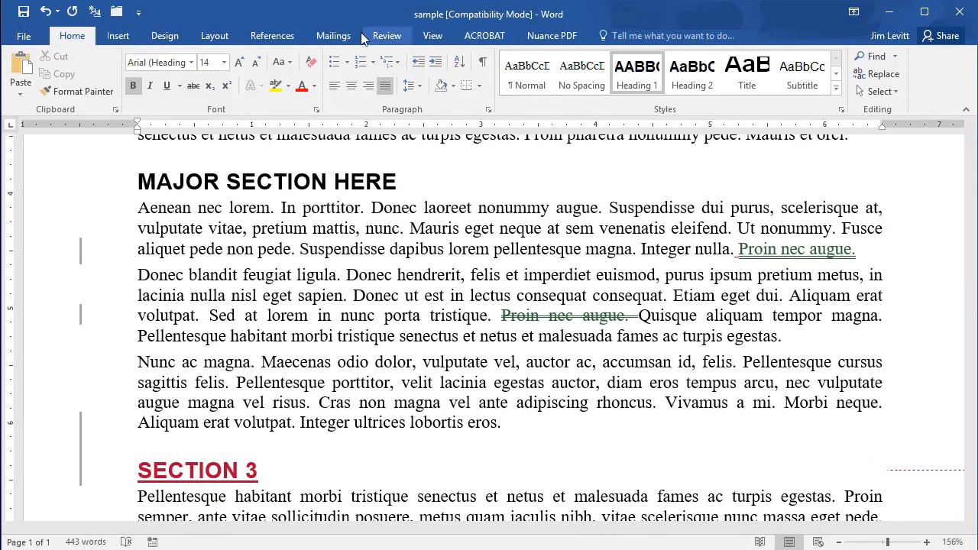
pyautogui.click(386, 35)
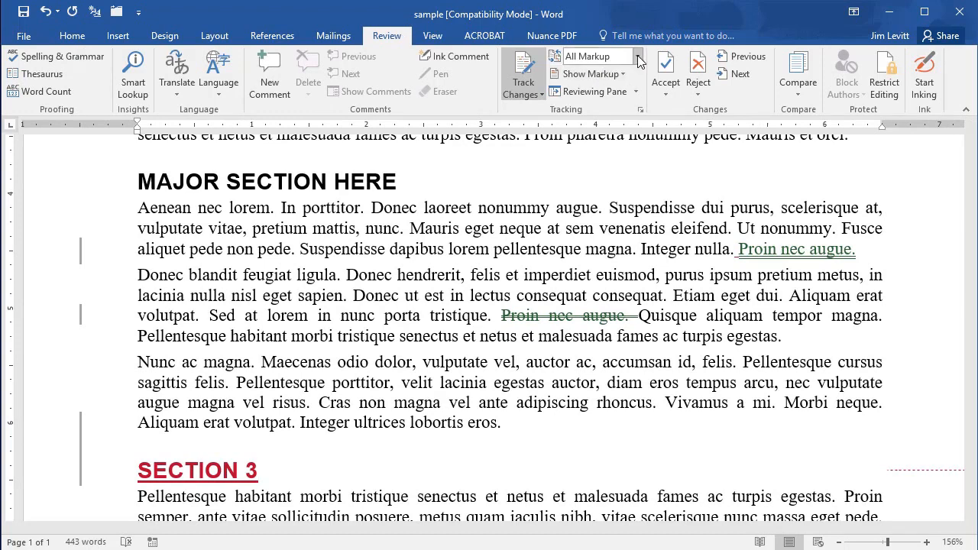
# Step: View the changes in Simple Markup while scrolling, then return to All Markup
pyautogui.click(594, 55)
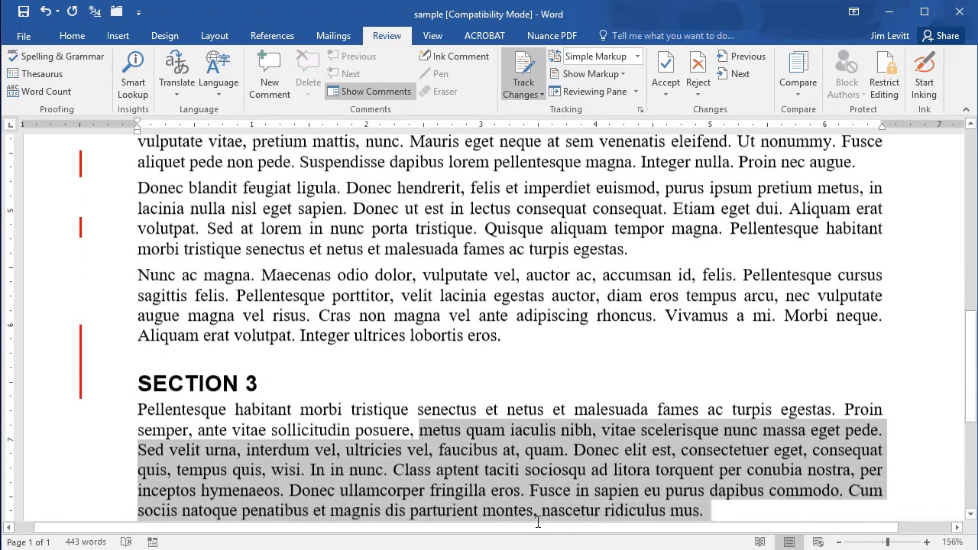
pyautogui.scroll(-3)
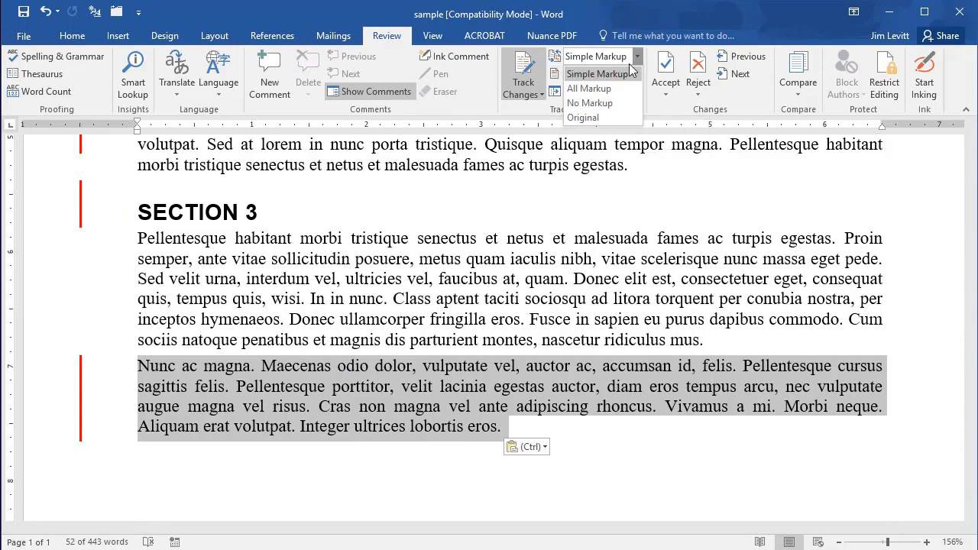
pyautogui.click(589, 88)
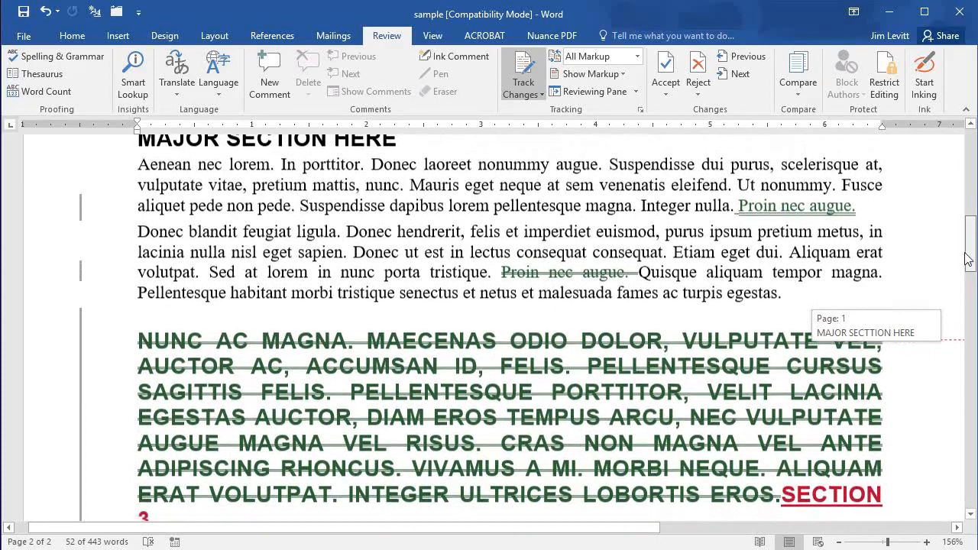
# Step: Reject the inserted 'SECTION 3' heading
pyautogui.scroll(-3)
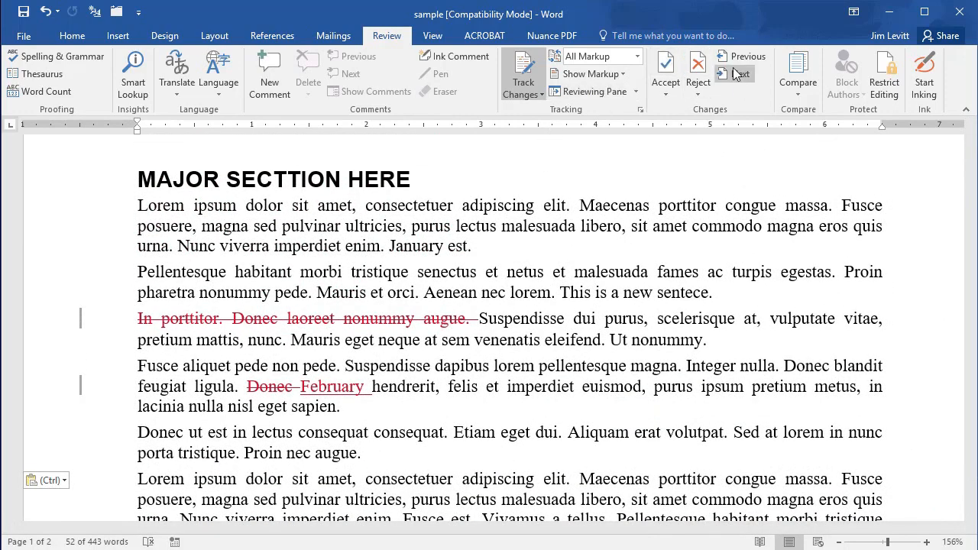
pyautogui.moveTo(742, 55)
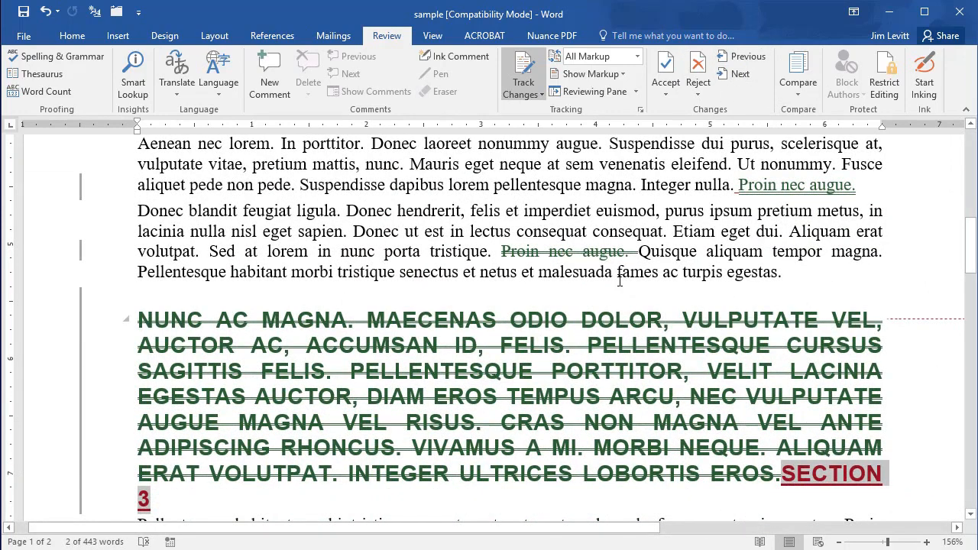
pyautogui.moveTo(725, 174)
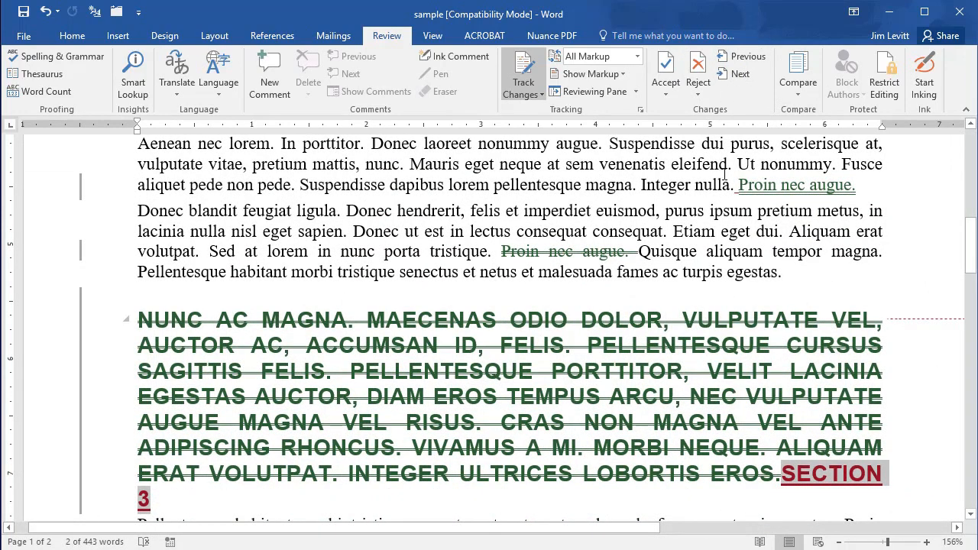
pyautogui.click(664, 68)
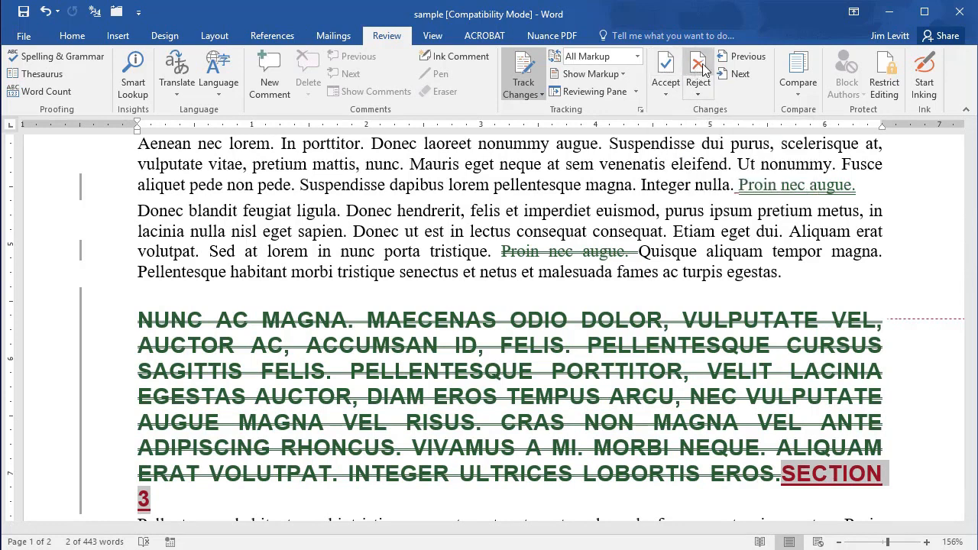
pyautogui.moveTo(698, 69)
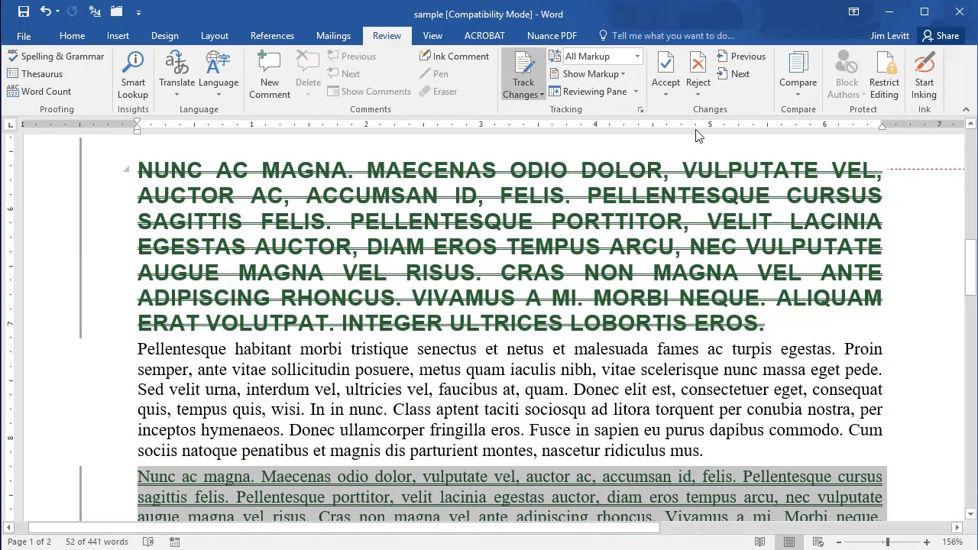
# Step: Reject the moved 'Nunc ac magna' paragraph, keeping the original-location text
pyautogui.click(697, 73)
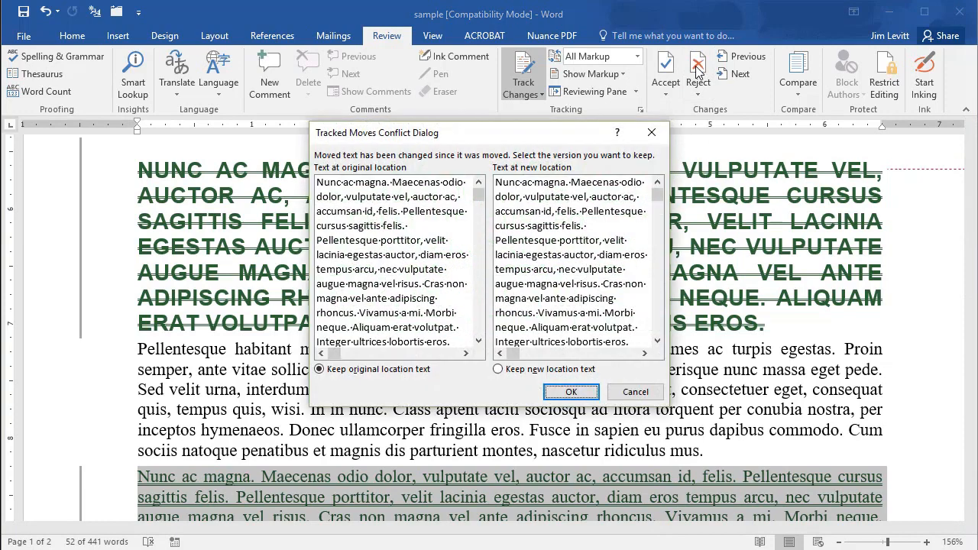
pyautogui.moveTo(421, 166)
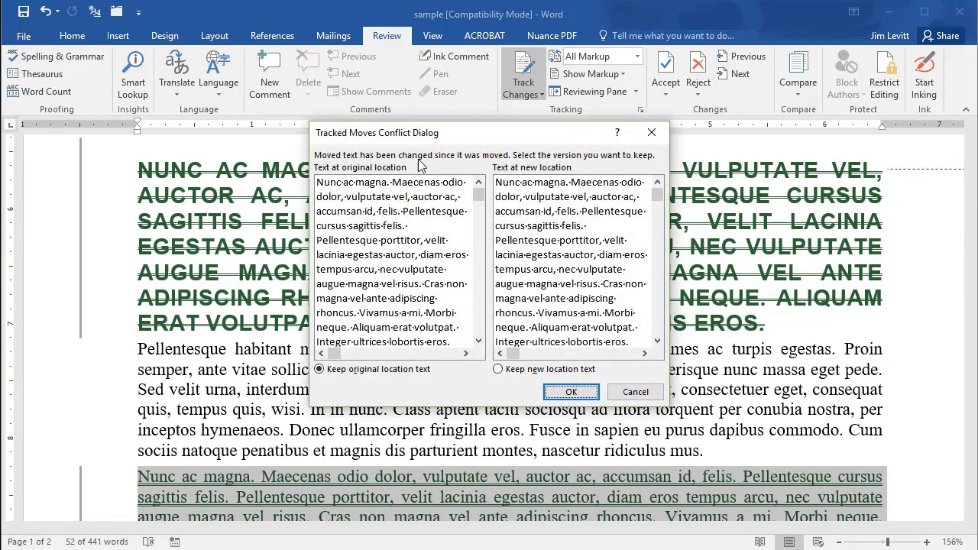
pyautogui.moveTo(359, 163)
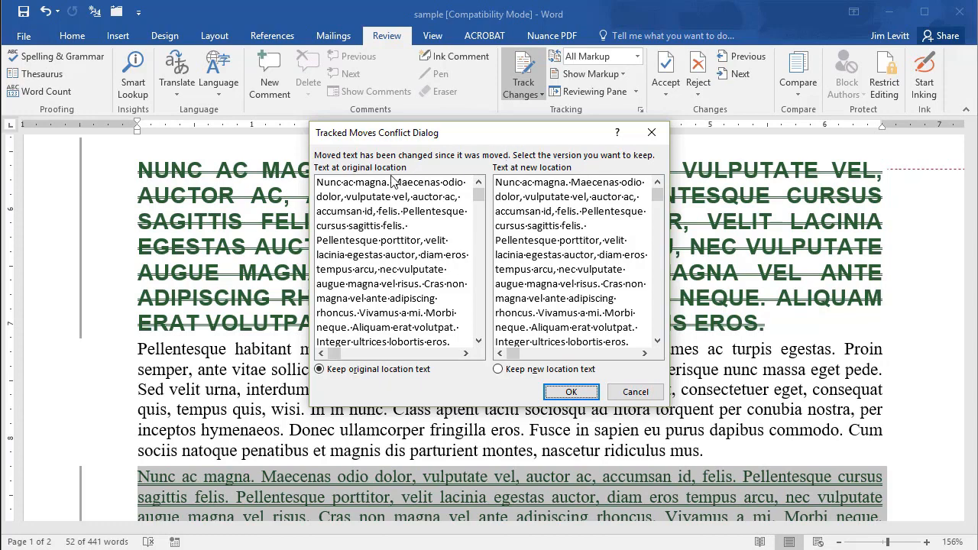
pyautogui.moveTo(364, 340)
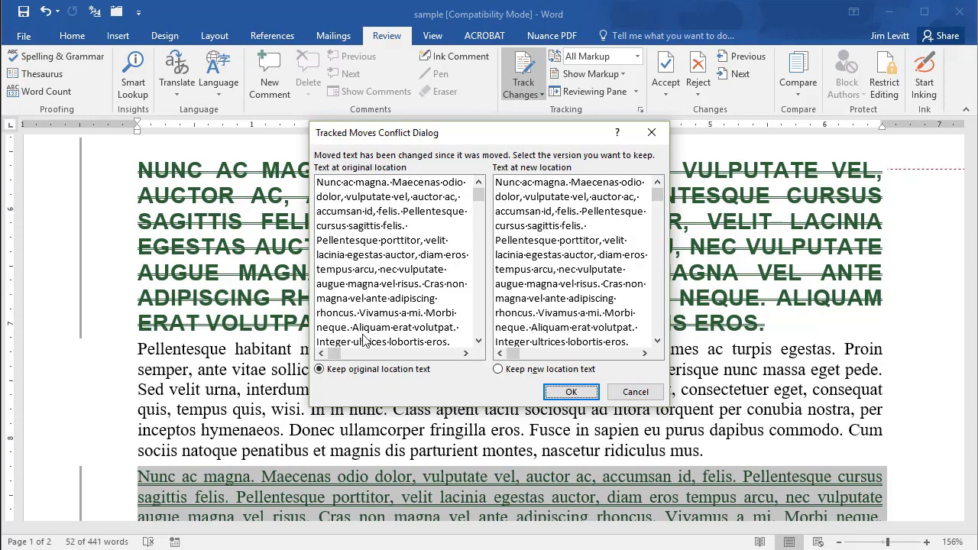
pyautogui.click(571, 392)
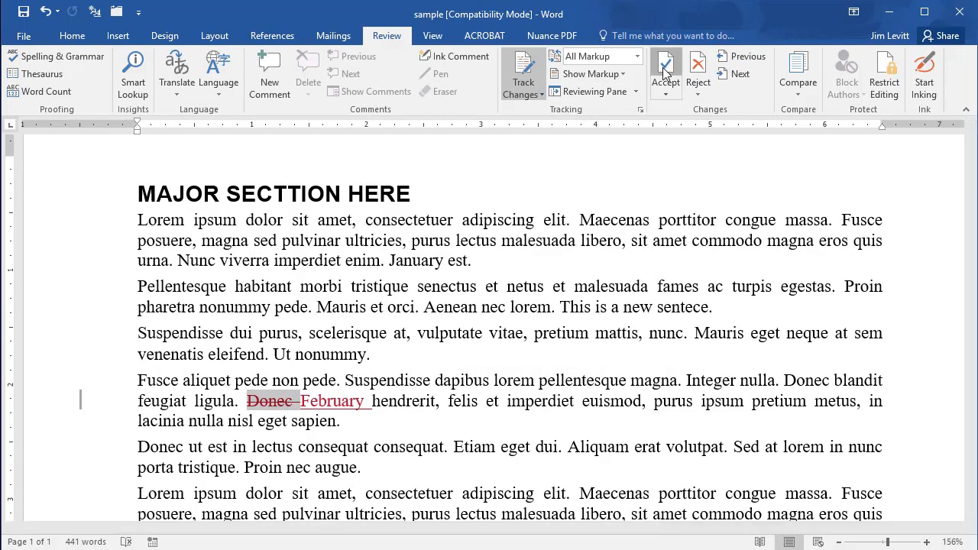
# Step: Accept the 'Donec' deletion and reject the 'February' insertion
pyautogui.click(665, 69)
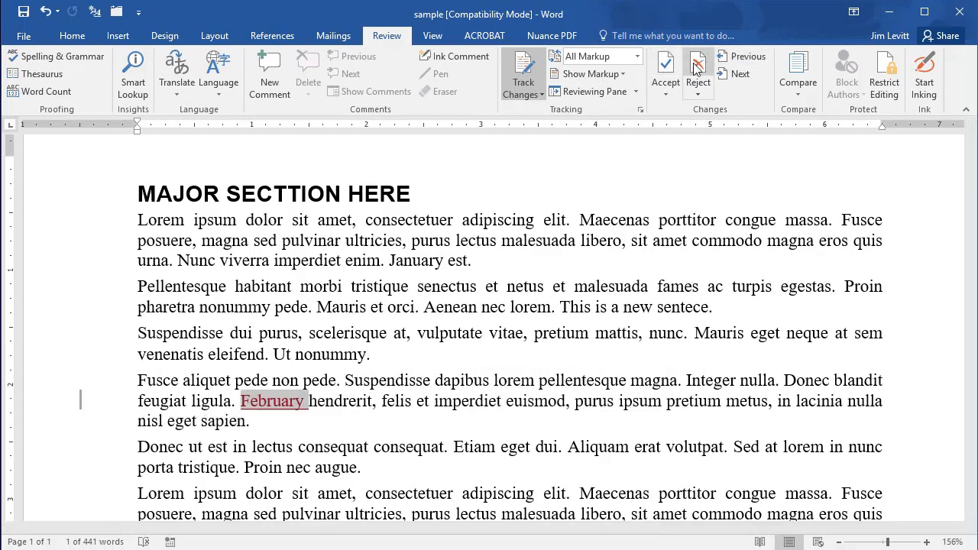
pyautogui.click(697, 75)
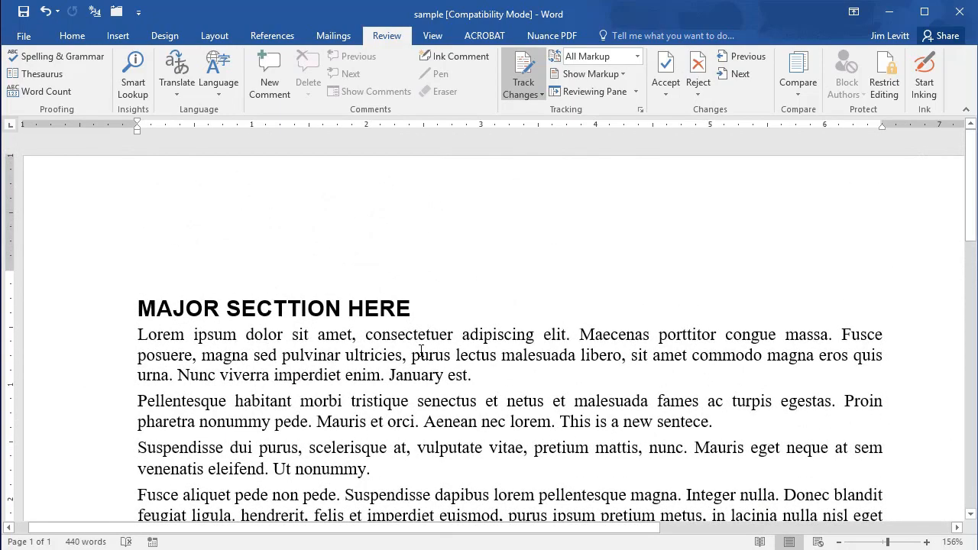
pyautogui.scroll(-3)
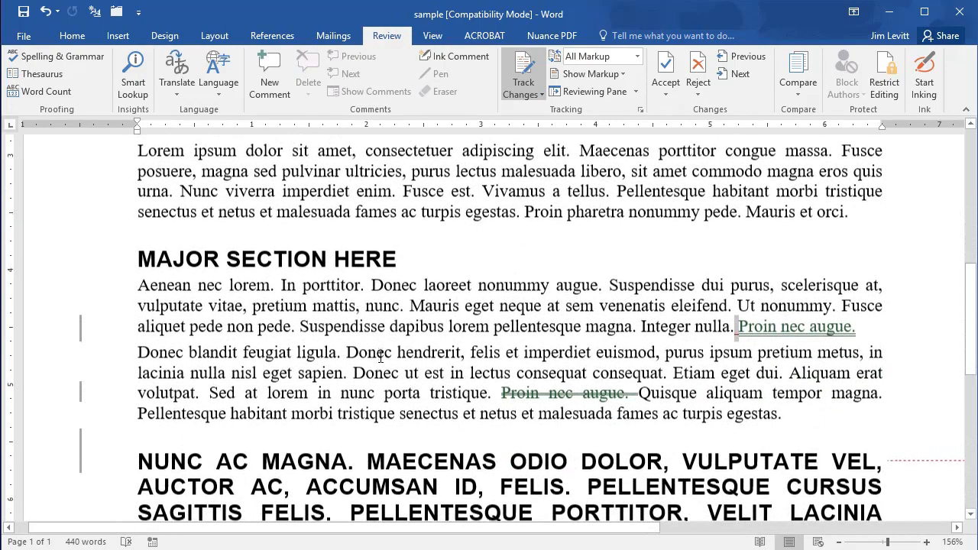
pyautogui.scroll(-3)
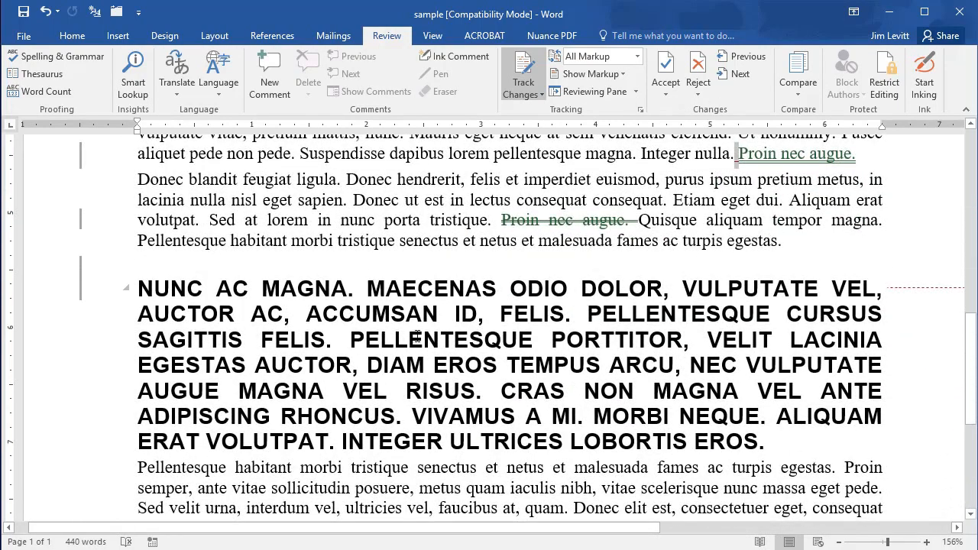
pyautogui.moveTo(697, 69)
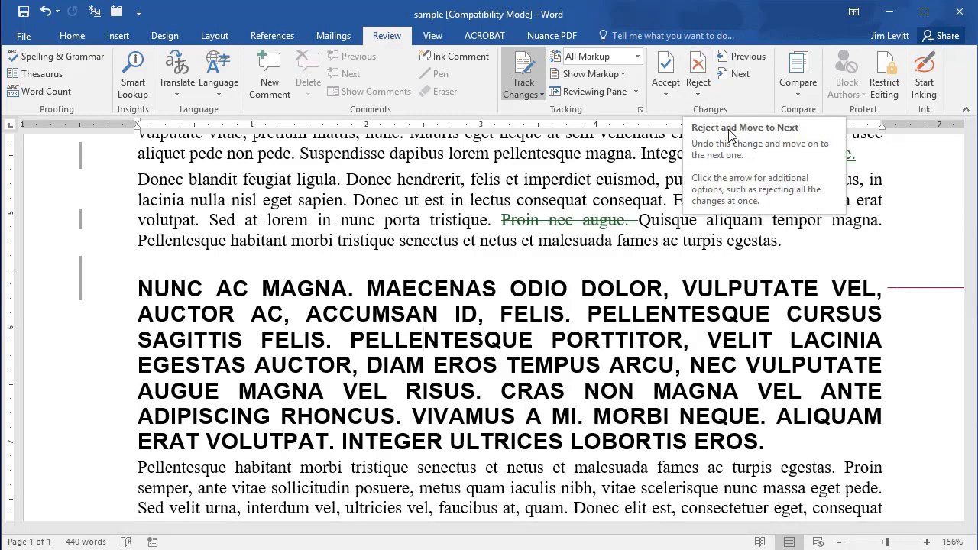
# Step: Reject the next tracked change, leaving the Fusce aliquet paragraph clean
pyautogui.click(697, 69)
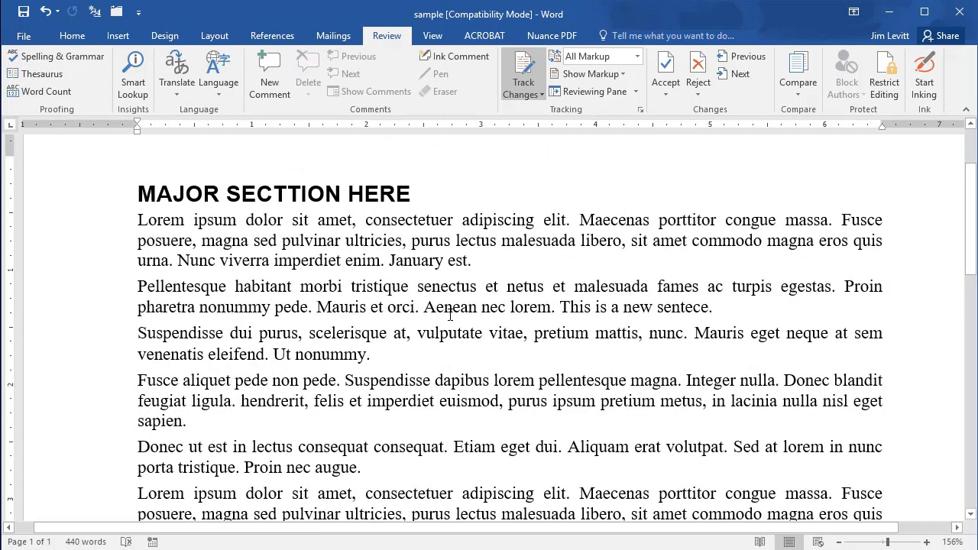
pyautogui.moveTo(354, 324)
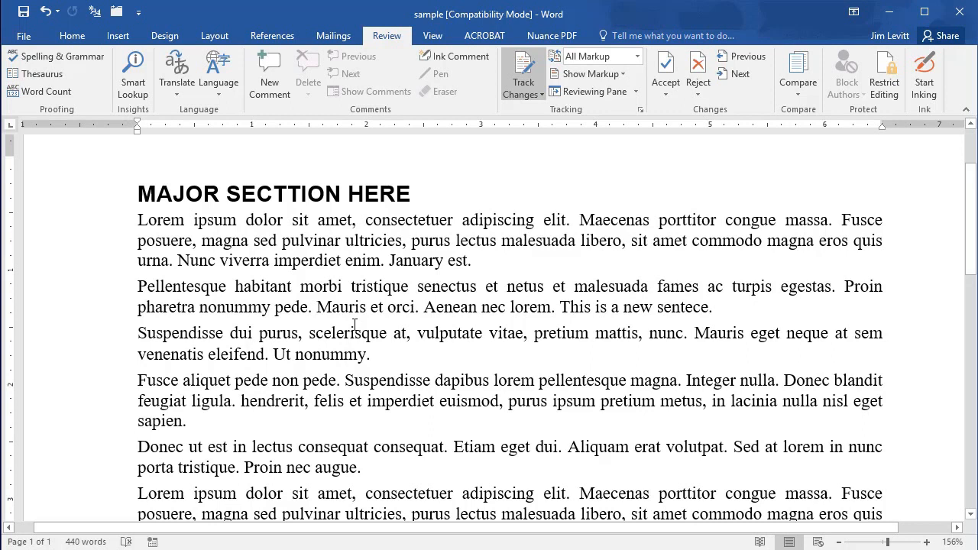
pyautogui.moveTo(598, 246)
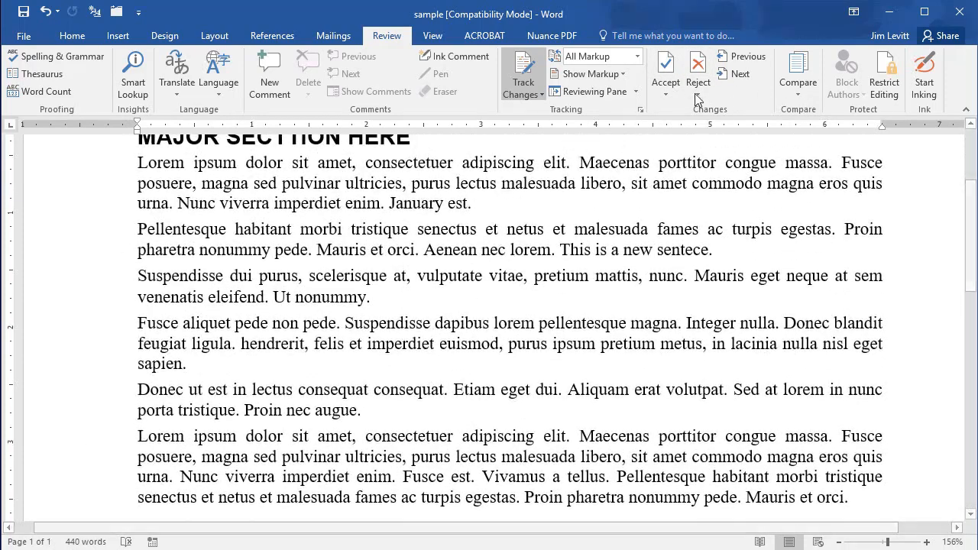
# Step: Use Accept All Changes and Stop Tracking from the Accept menu
pyautogui.click(665, 82)
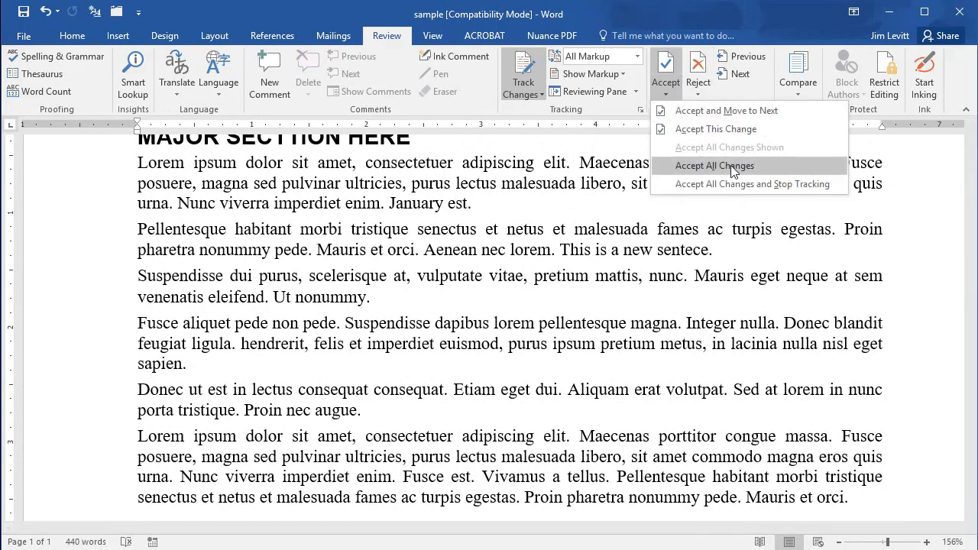
pyautogui.moveTo(783, 191)
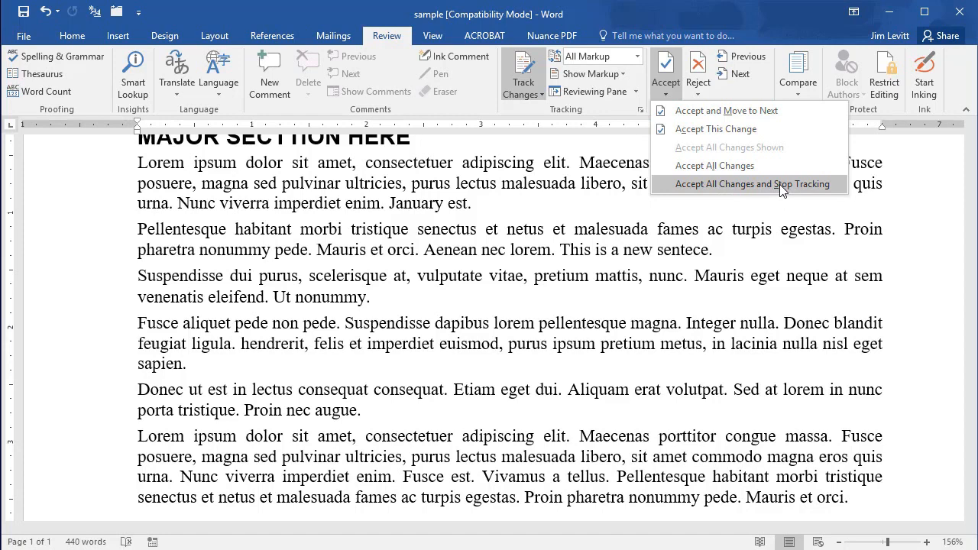
pyautogui.moveTo(707, 187)
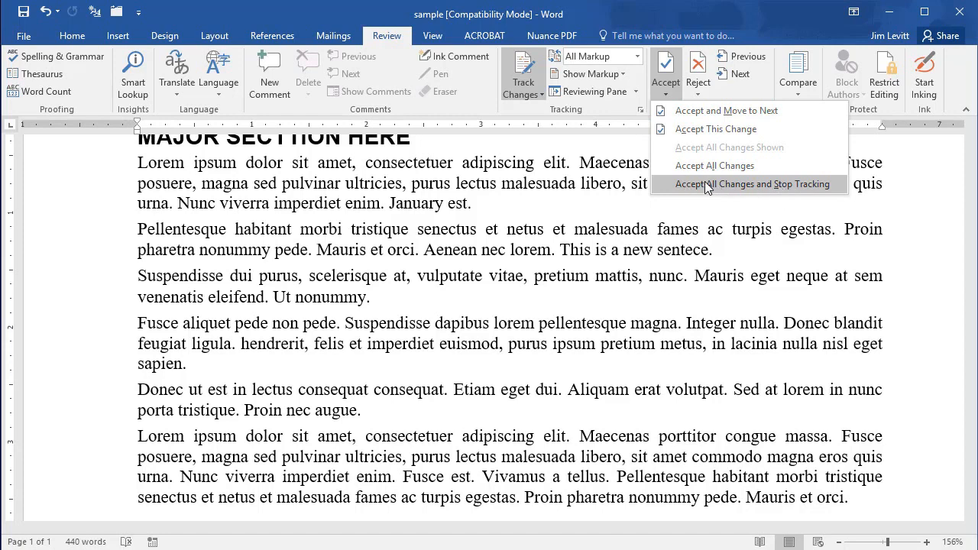
pyautogui.click(752, 185)
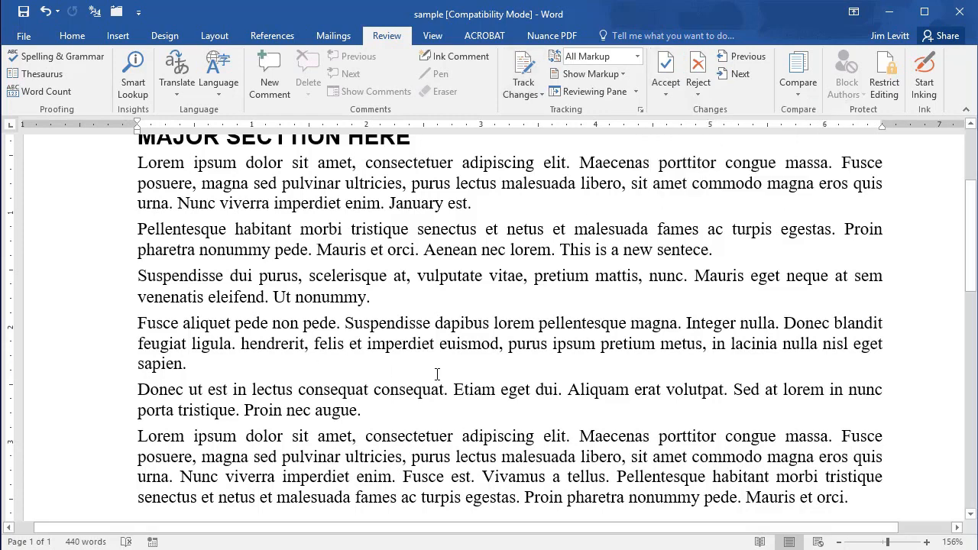
pyautogui.scroll(-3)
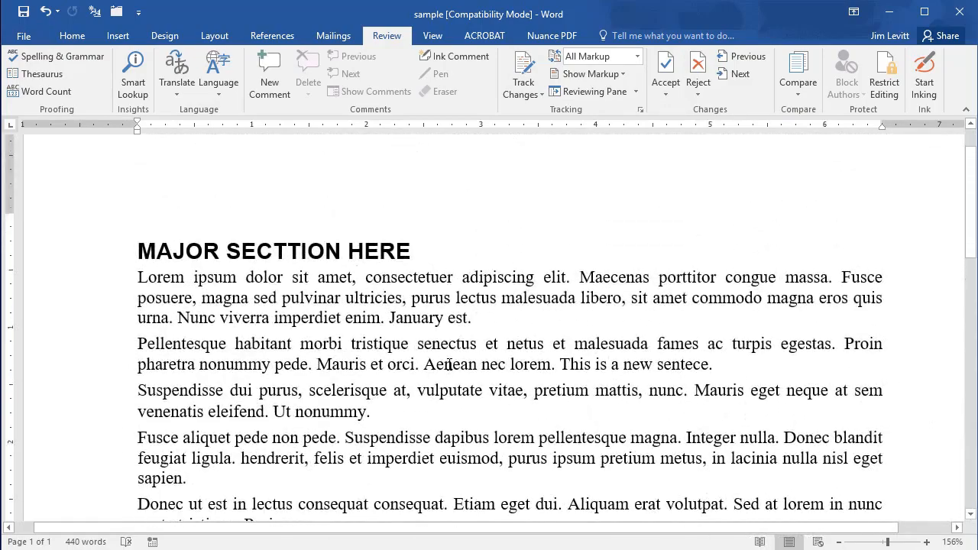
pyautogui.scroll(-3)
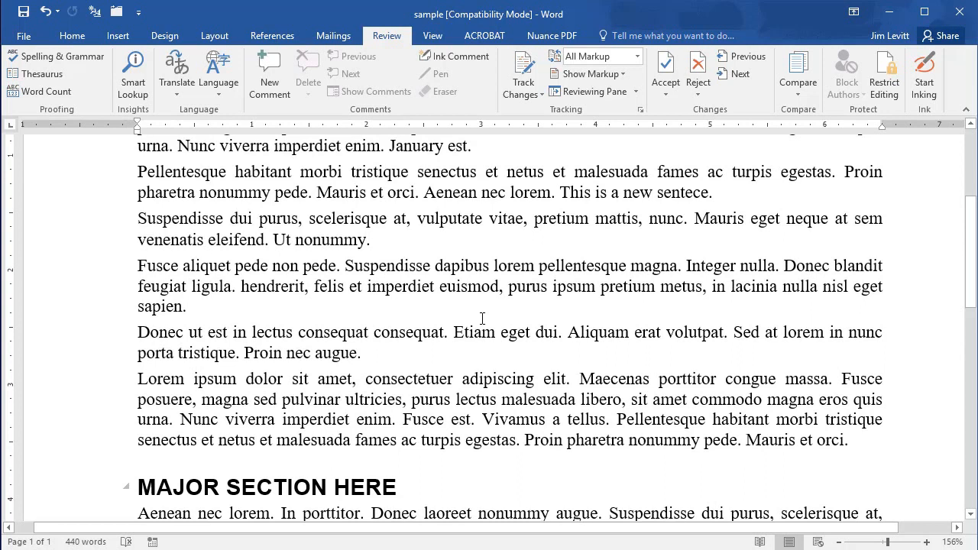
pyautogui.moveTo(330, 313)
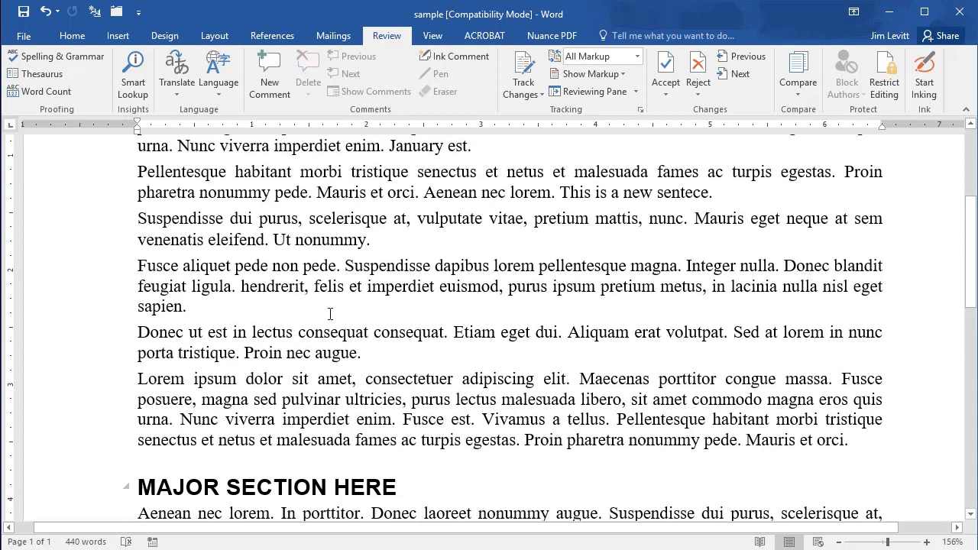
pyautogui.moveTo(439, 263)
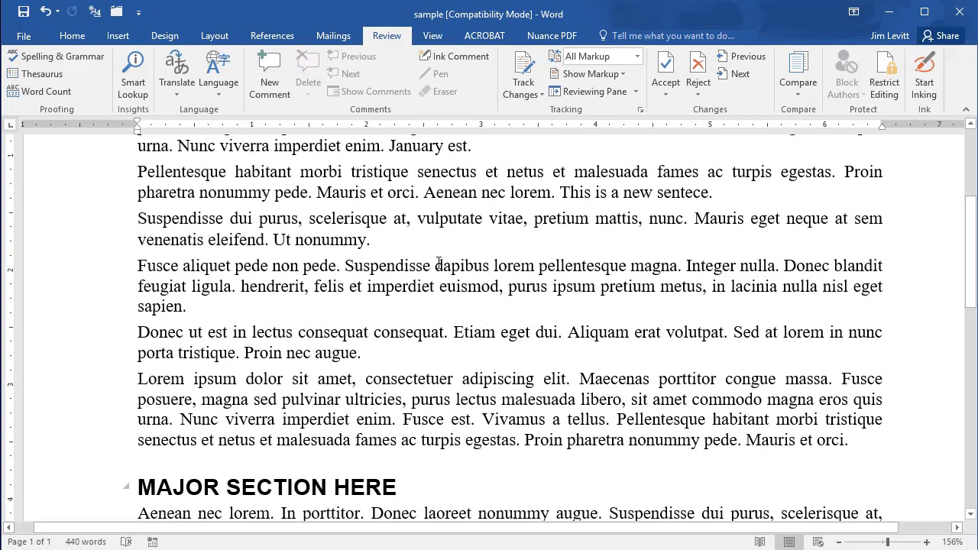